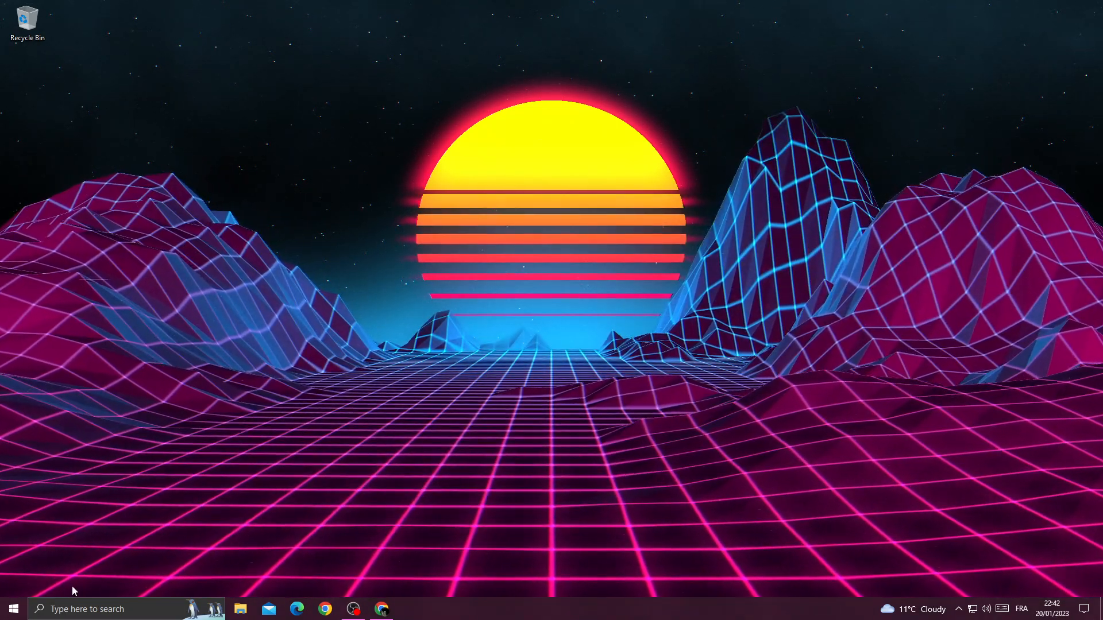
- Launch Settings from the Start menu and maximize its window
{"action": "left_click", "coordinate": [12, 609]}
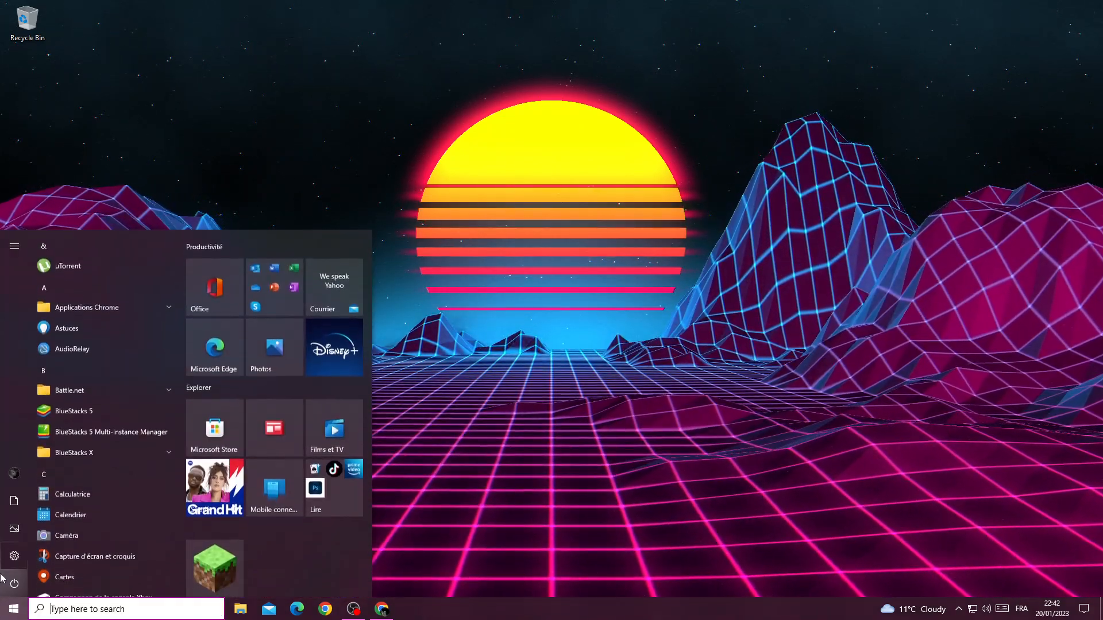
{"action": "left_click", "coordinate": [14, 556]}
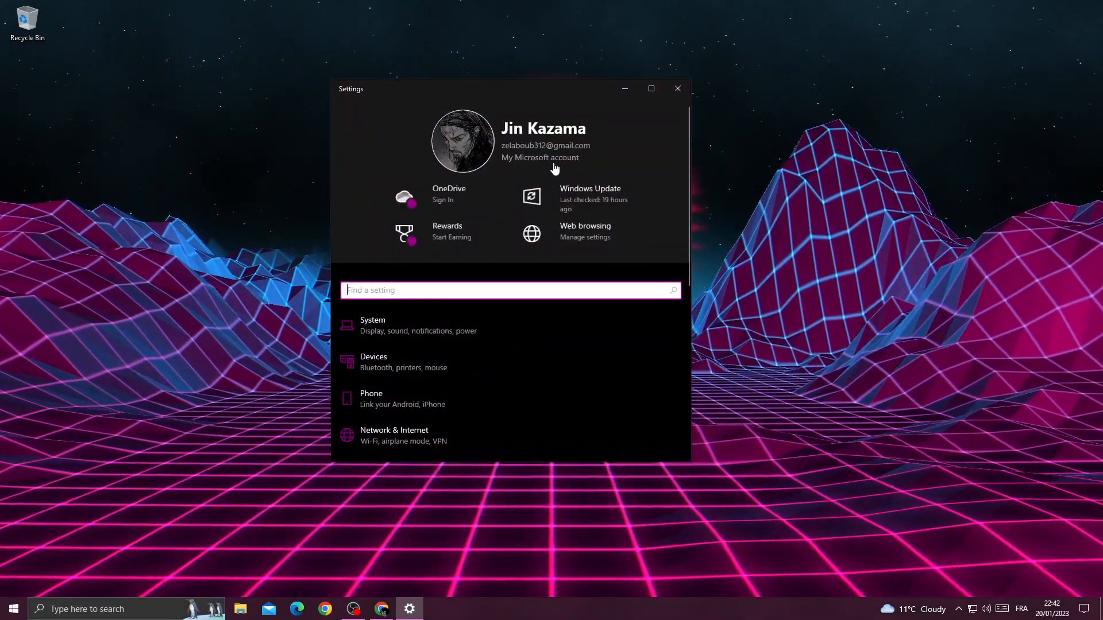
{"action": "left_click", "coordinate": [649, 88]}
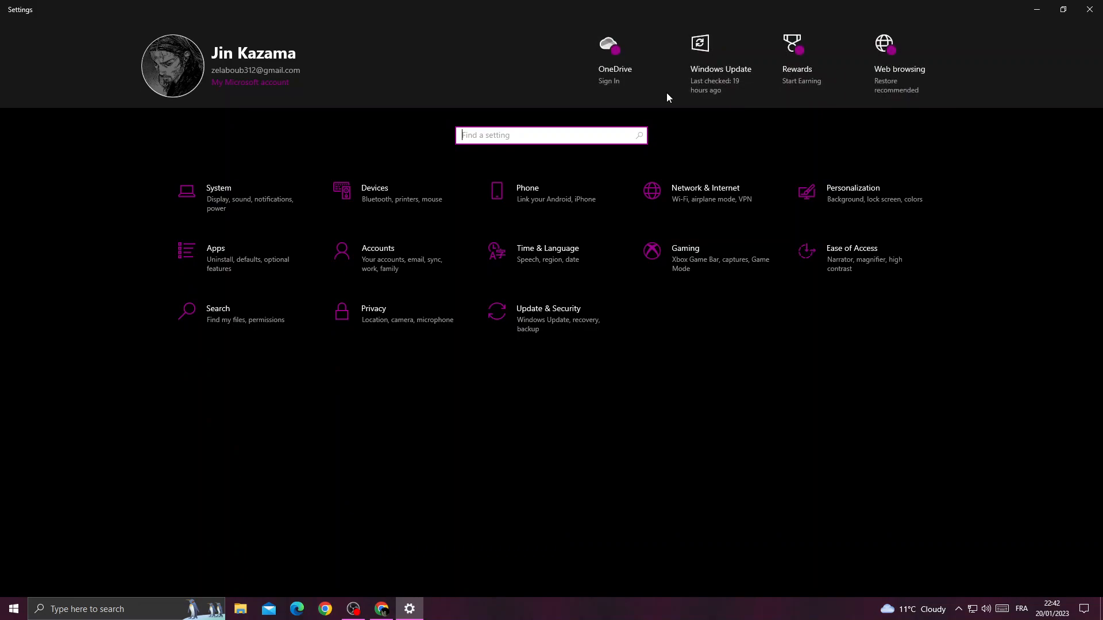
- On Privacy > Background apps, switch 'Let apps run in the background' off
{"action": "left_click", "coordinate": [373, 313]}
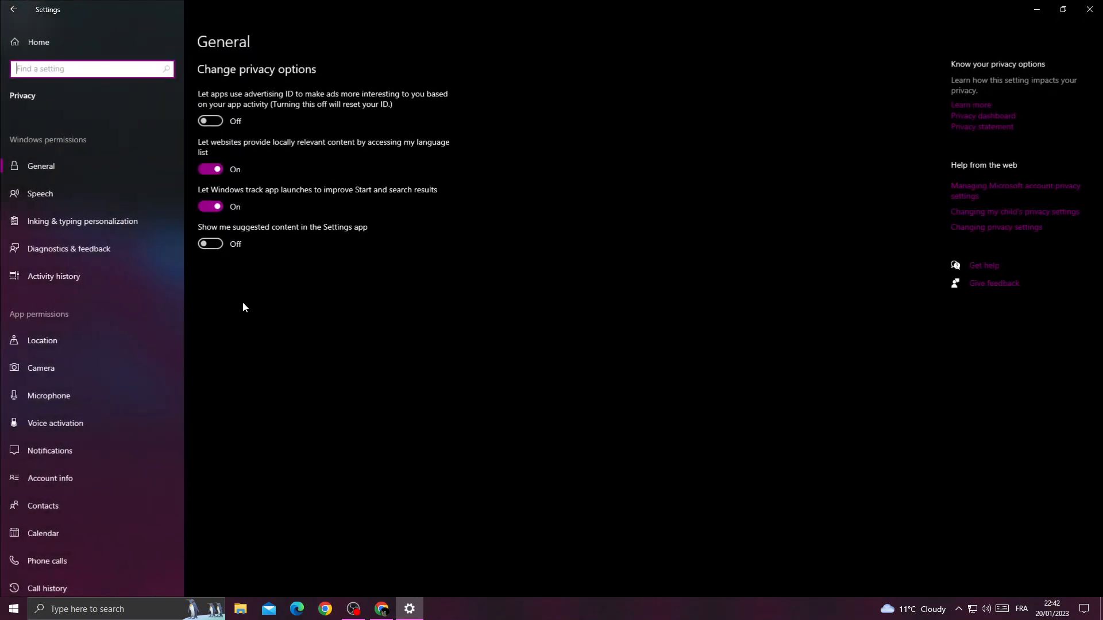
{"action": "scroll", "scroll_direction": "down", "scroll_amount": 3}
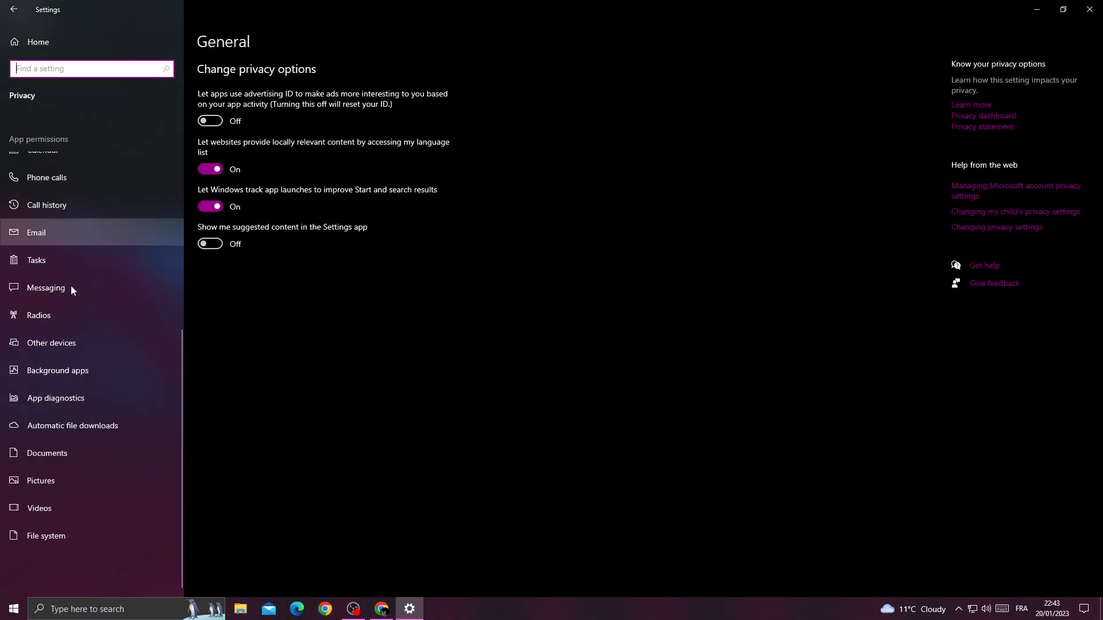
{"action": "left_click", "coordinate": [57, 370]}
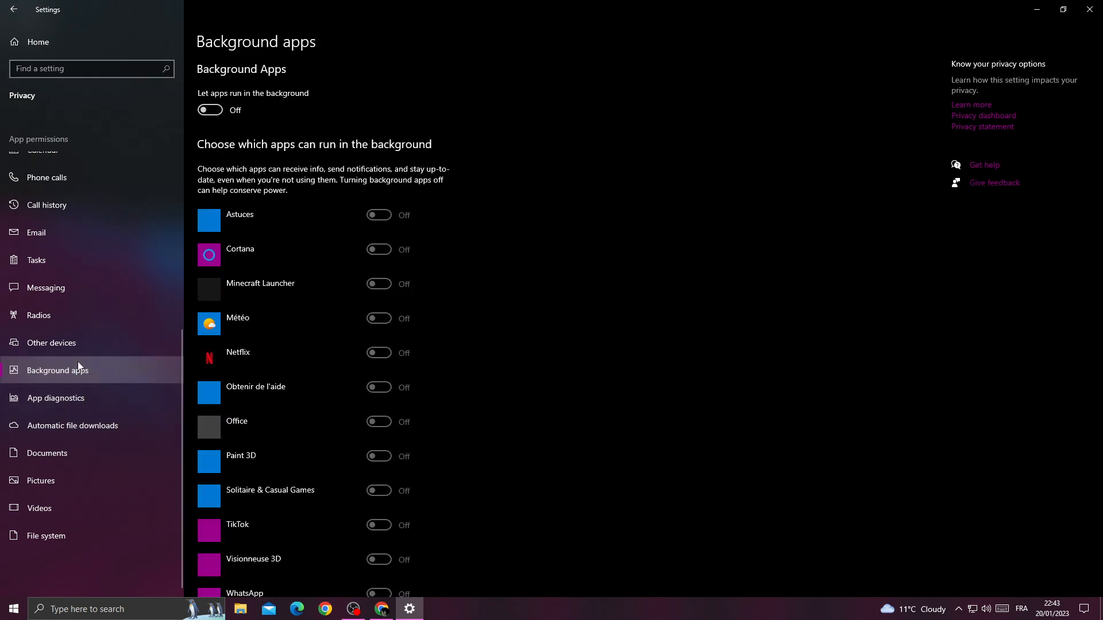
{"action": "left_click", "coordinate": [209, 109]}
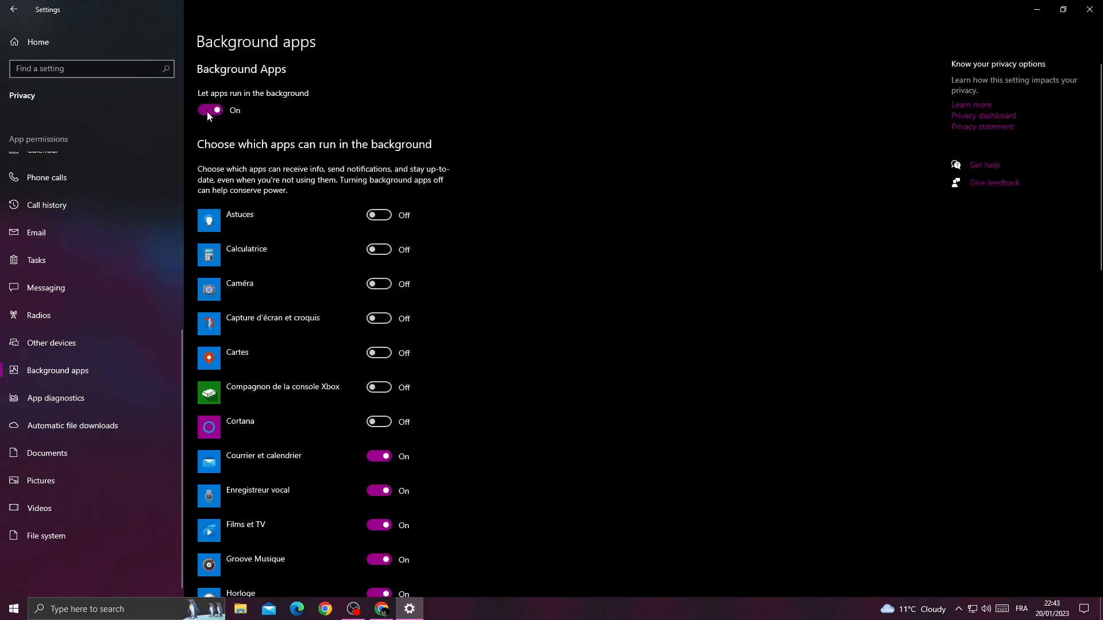
{"action": "left_click", "coordinate": [209, 111]}
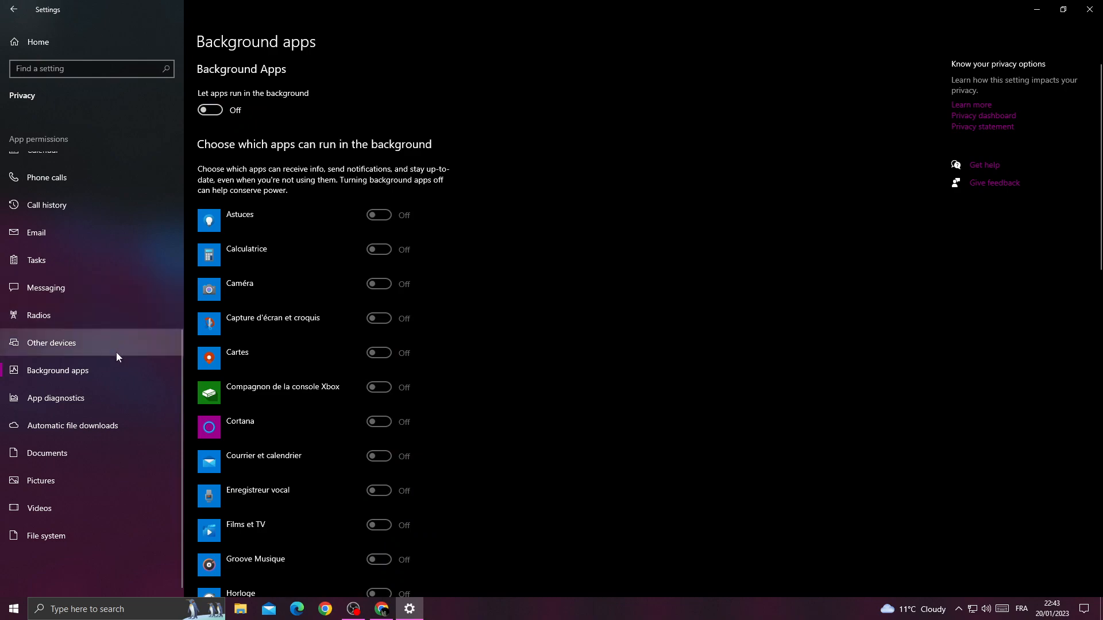
{"action": "scroll", "scroll_direction": "up", "scroll_amount": 3}
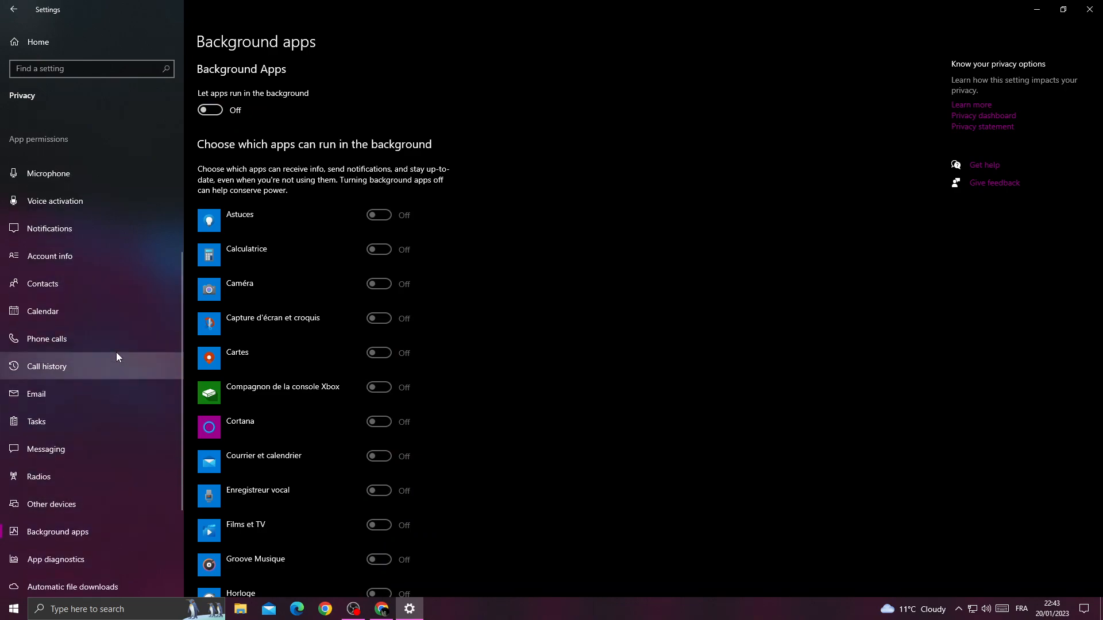
- Switch off 'Allow apps to access your notifications' in Privacy, then close Settings
{"action": "left_click", "coordinate": [50, 228]}
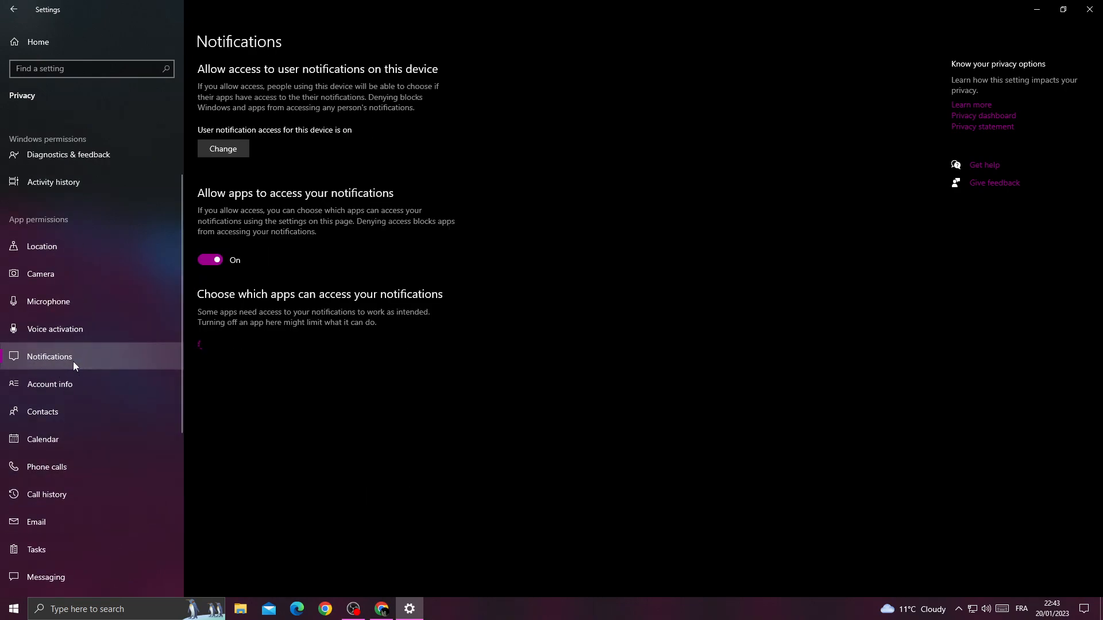
{"action": "mouse_move", "coordinate": [55, 328]}
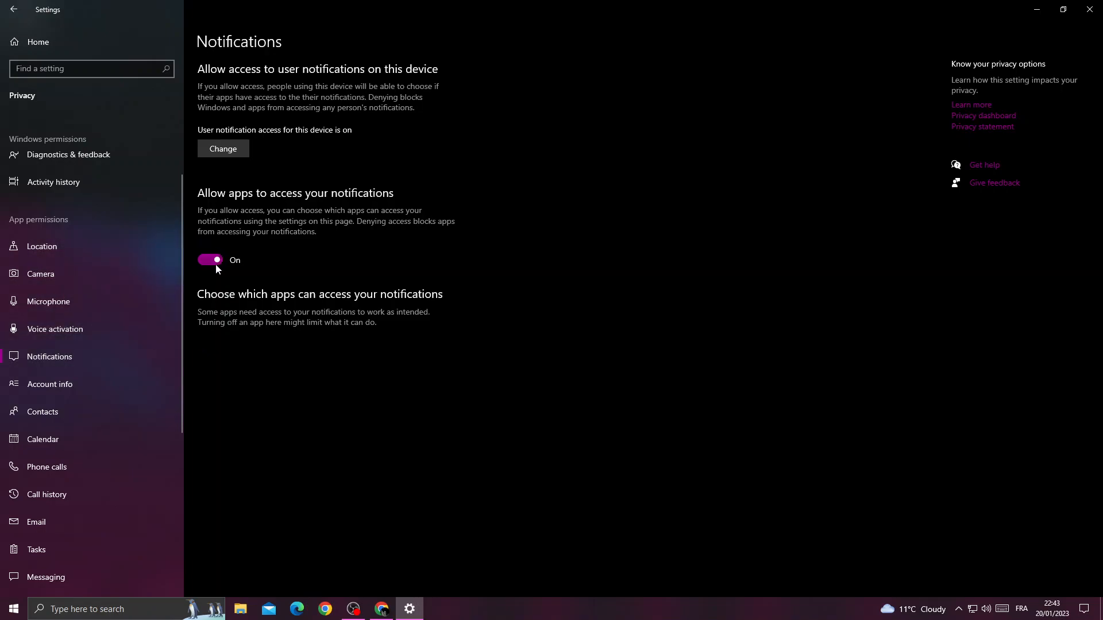
{"action": "mouse_move", "coordinate": [214, 262]}
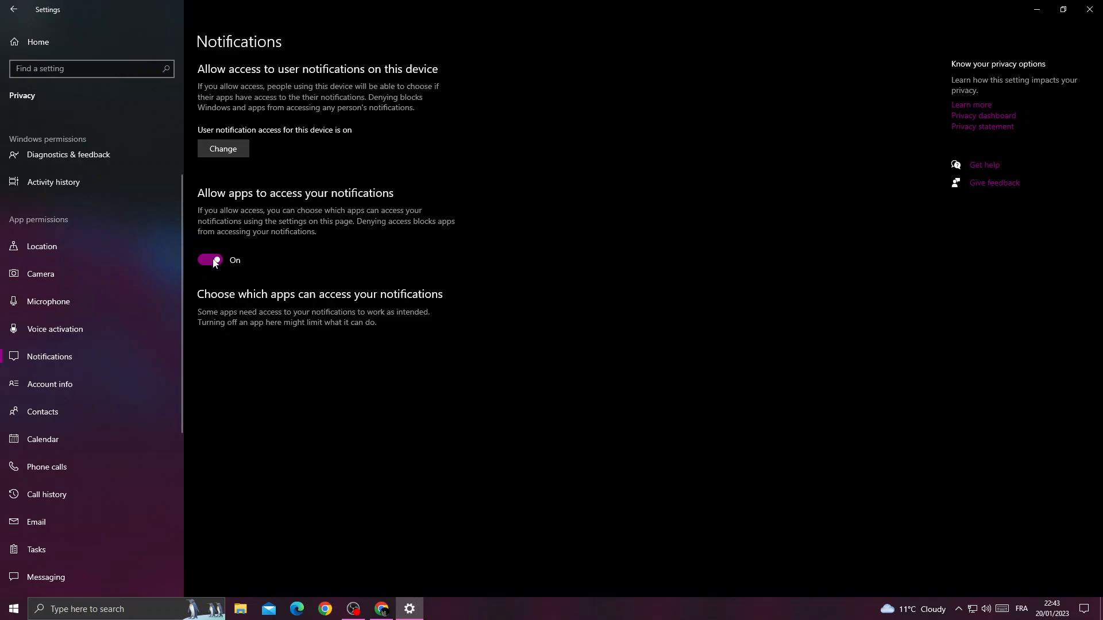
{"action": "left_click", "coordinate": [210, 259]}
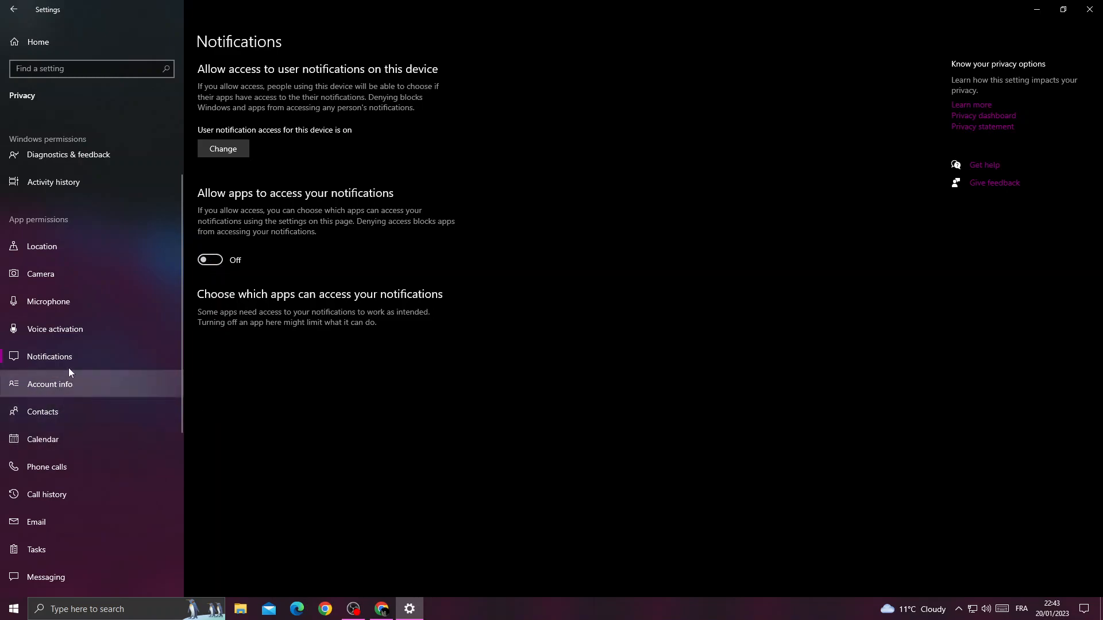
{"action": "mouse_move", "coordinate": [864, 93]}
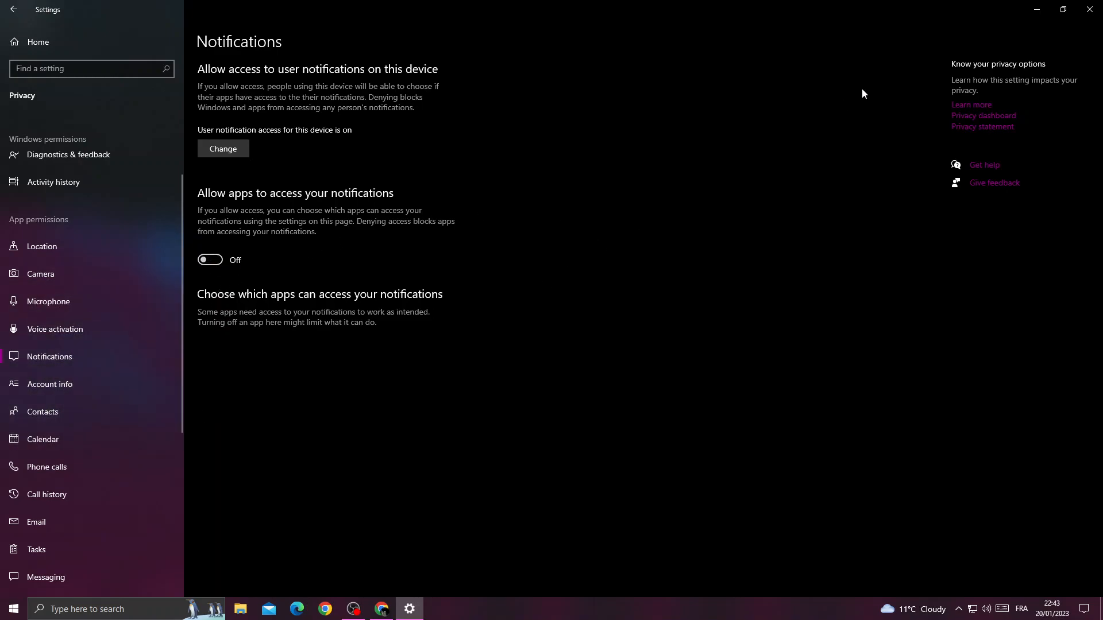
{"action": "mouse_move", "coordinate": [1092, 9]}
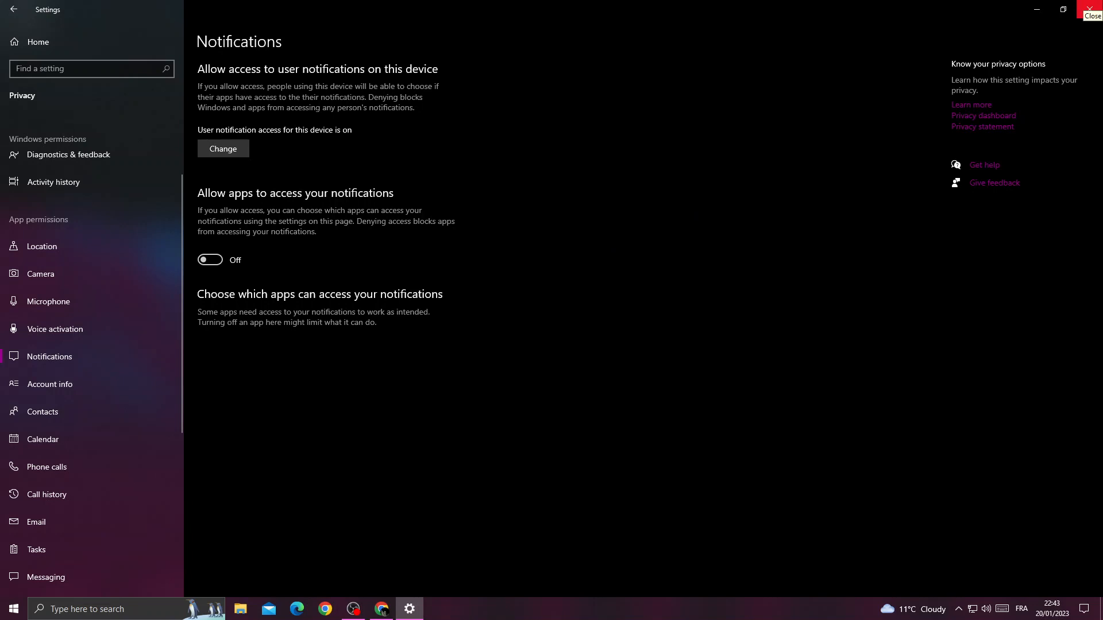
{"action": "left_click", "coordinate": [1093, 14]}
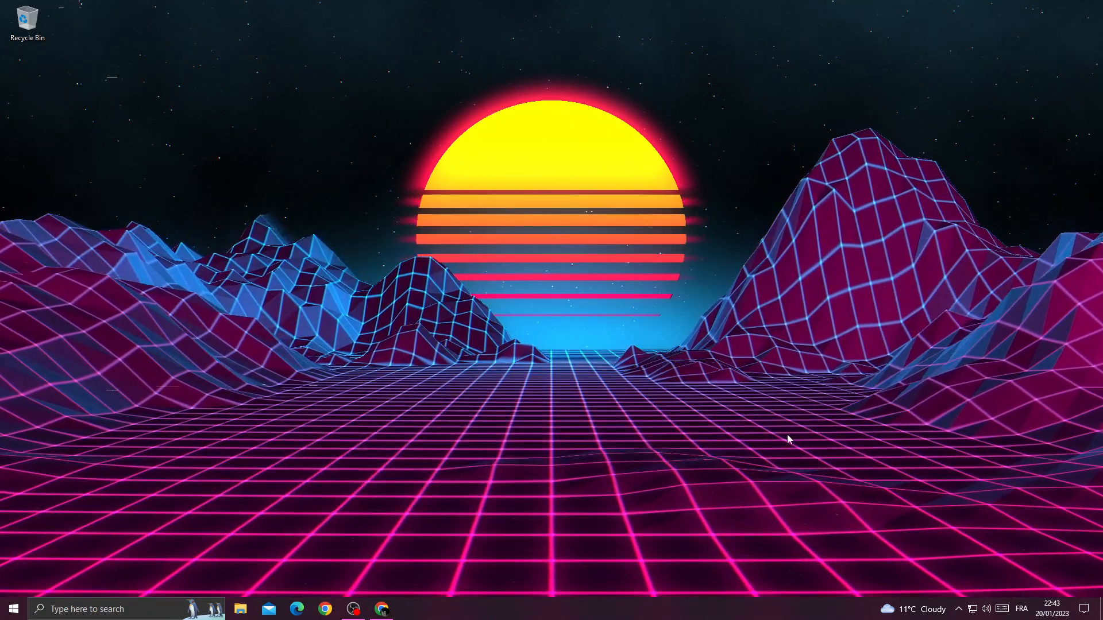